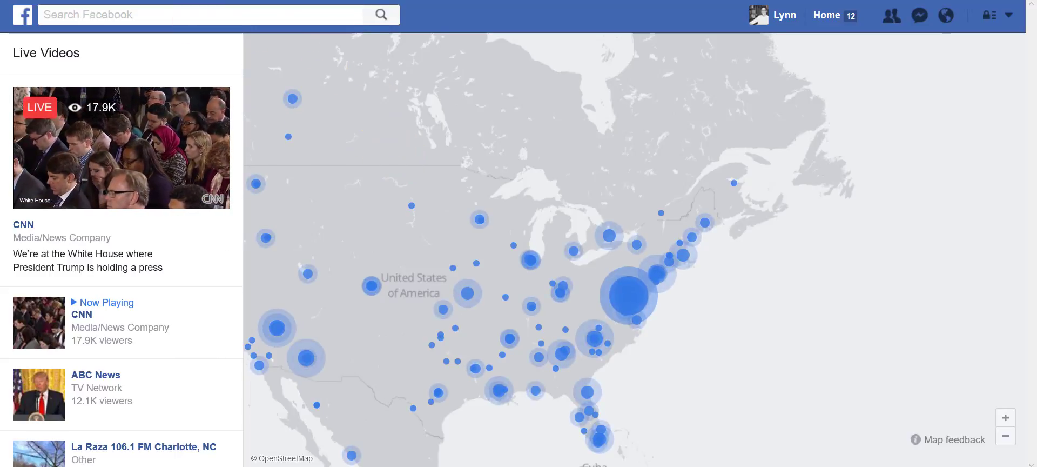
{"action": "mouse_move", "coordinate": [603, 85]}
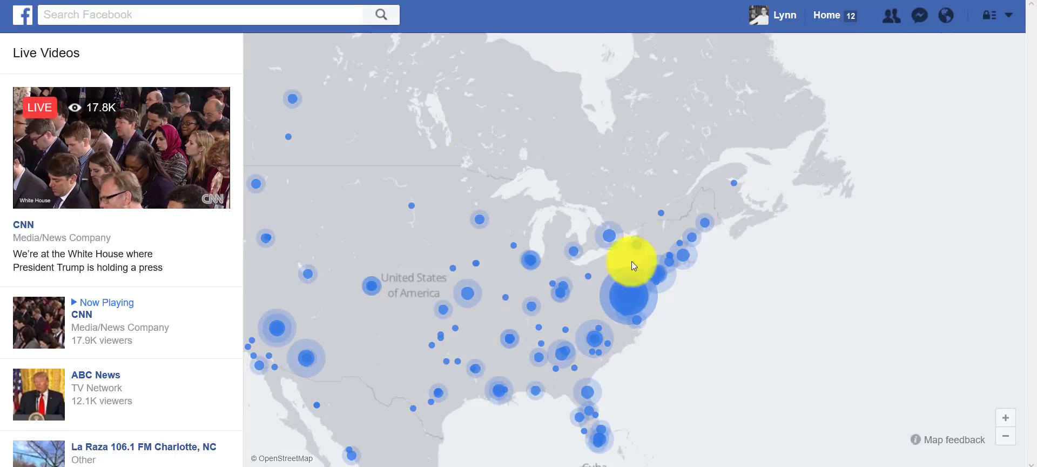
{"action": "mouse_move", "coordinate": [698, 294]}
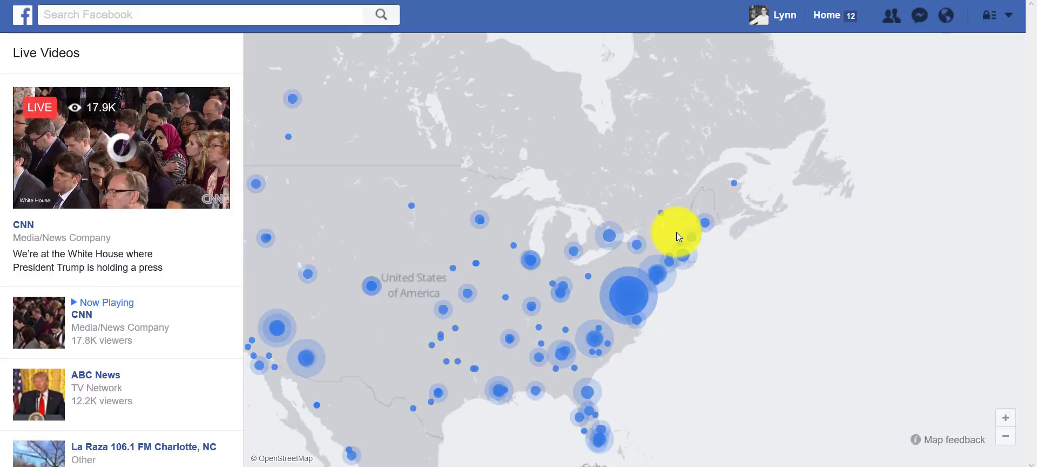
{"action": "mouse_move", "coordinate": [103, 177]}
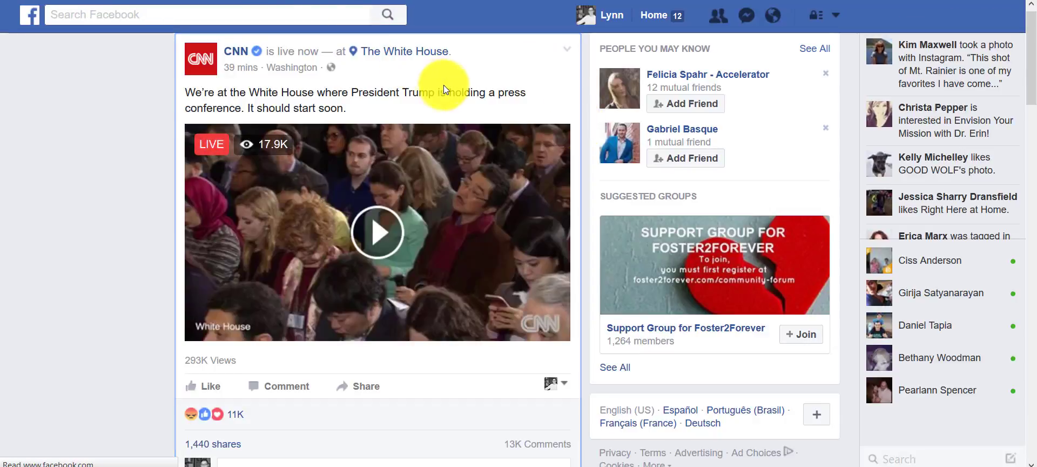
Start the CNN live video and open its post's options menu.
{"action": "left_click", "coordinate": [377, 232]}
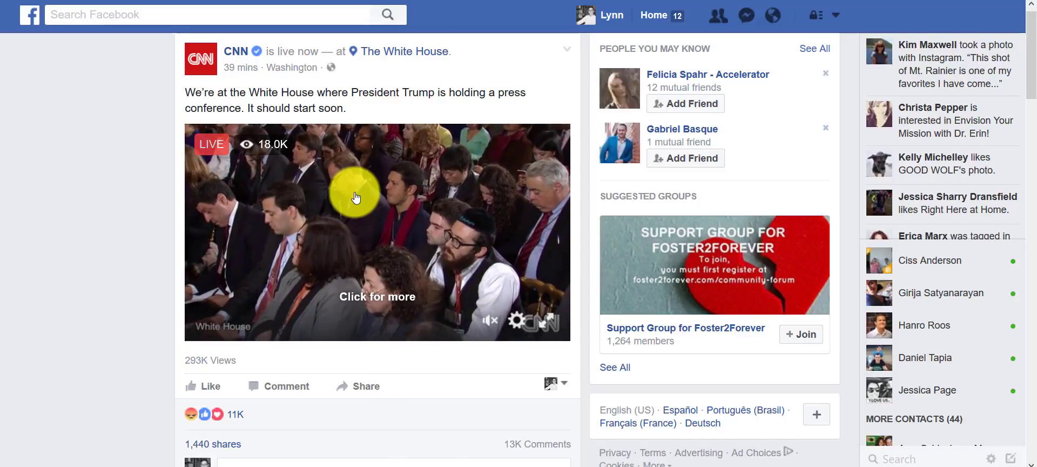
{"action": "mouse_move", "coordinate": [306, 67]}
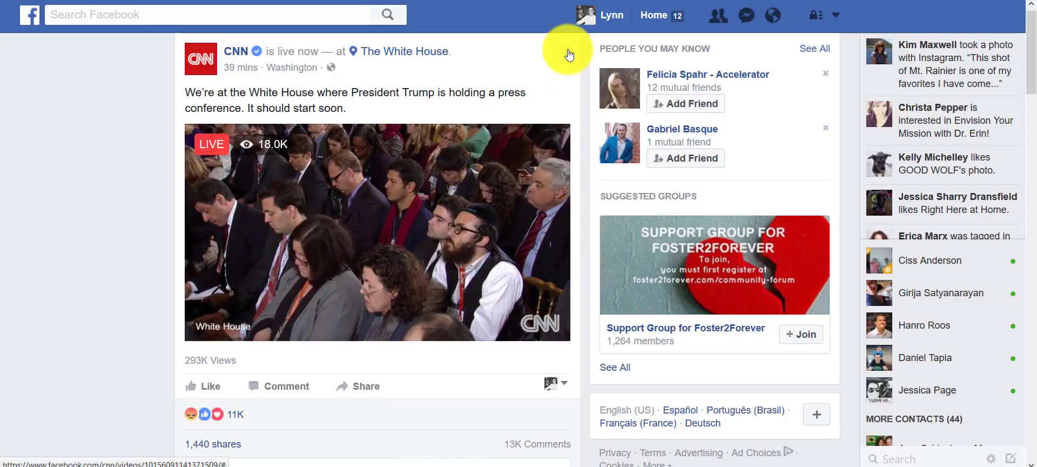
{"action": "left_click", "coordinate": [567, 49]}
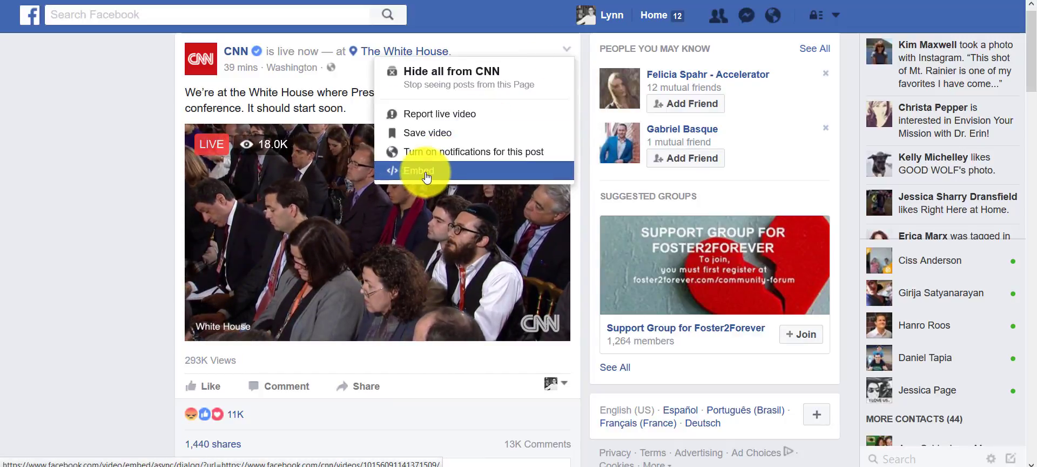
Choose Embed for the CNN video and select all of its iframe code.
{"action": "left_click", "coordinate": [419, 170]}
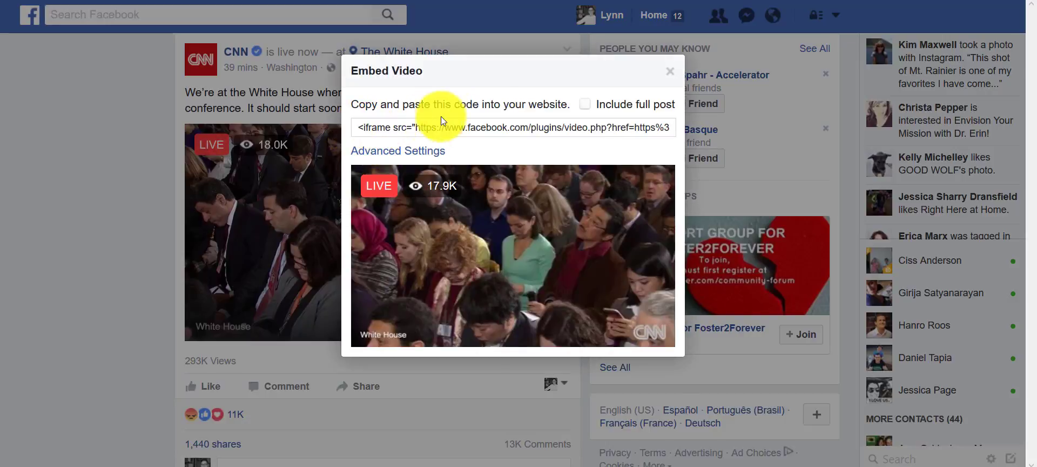
{"action": "mouse_move", "coordinate": [536, 123]}
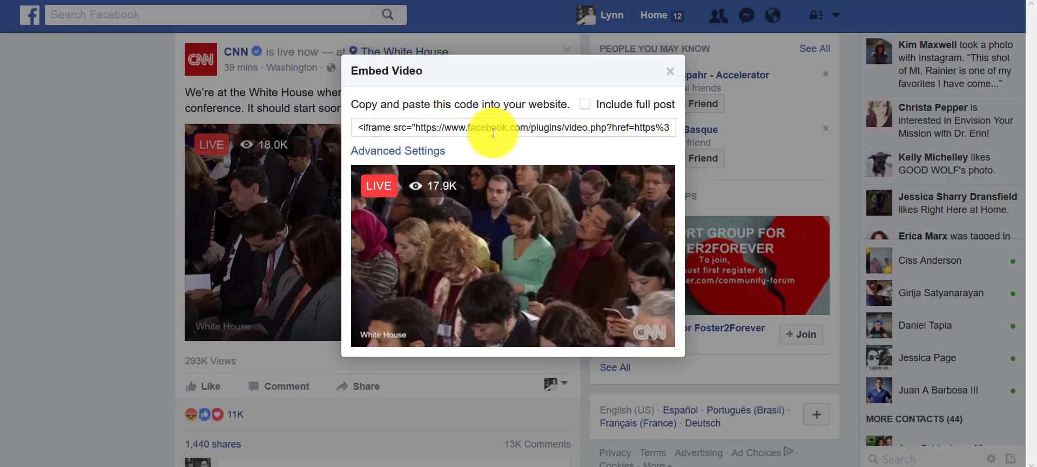
{"action": "mouse_move", "coordinate": [404, 127]}
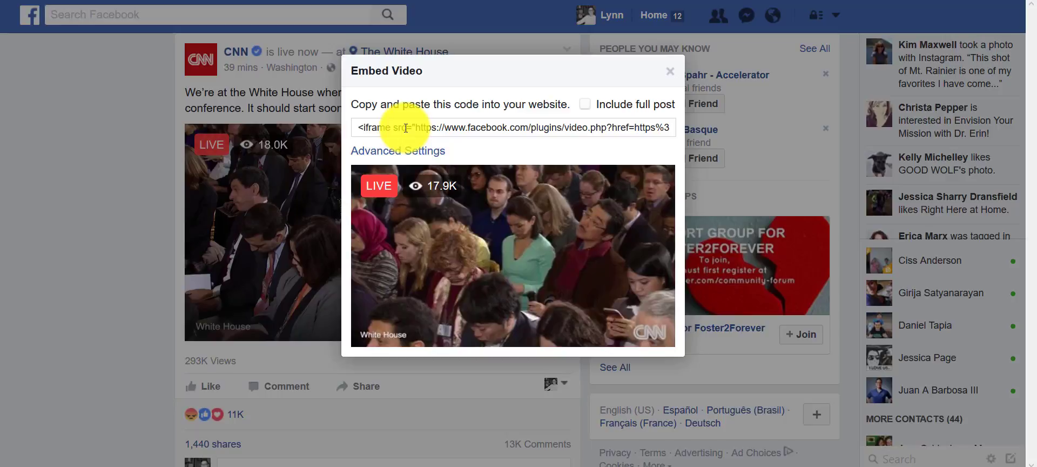
{"action": "mouse_move", "coordinate": [486, 127]}
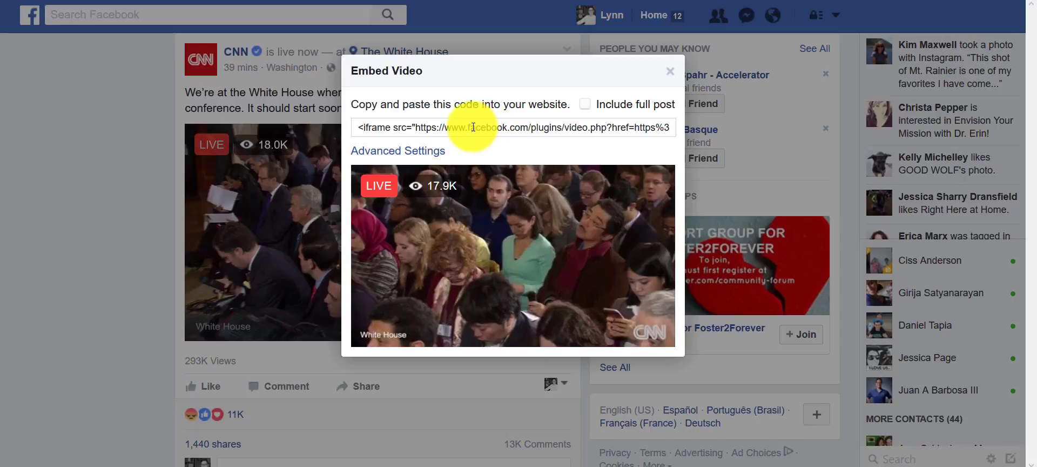
{"action": "mouse_move", "coordinate": [507, 118]}
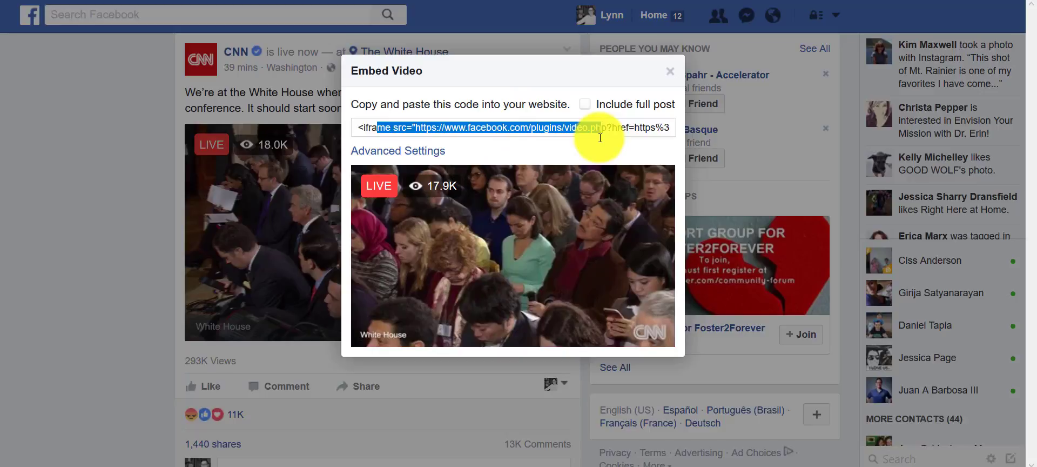
{"action": "triple_click", "coordinate": [509, 127]}
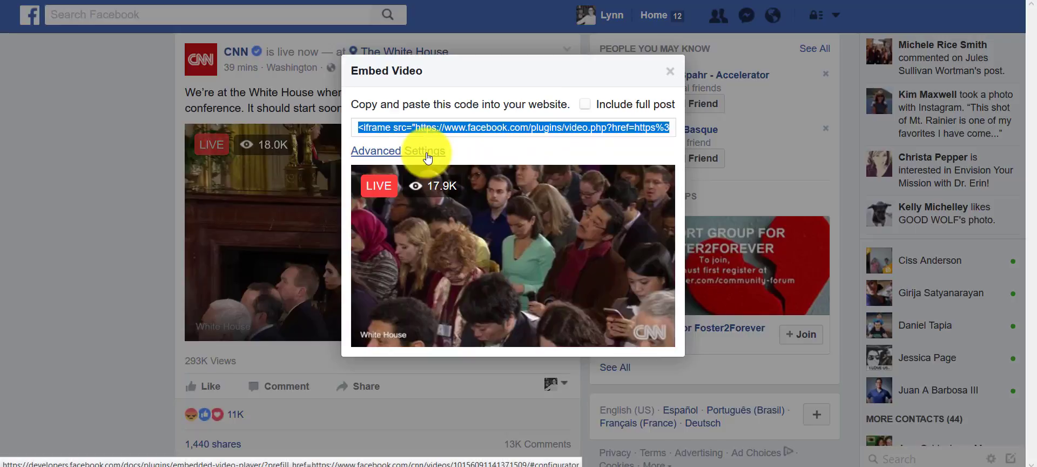
Open Advanced Settings to reach the Embedded Video Player Configurator and scroll down.
{"action": "left_click", "coordinate": [398, 150]}
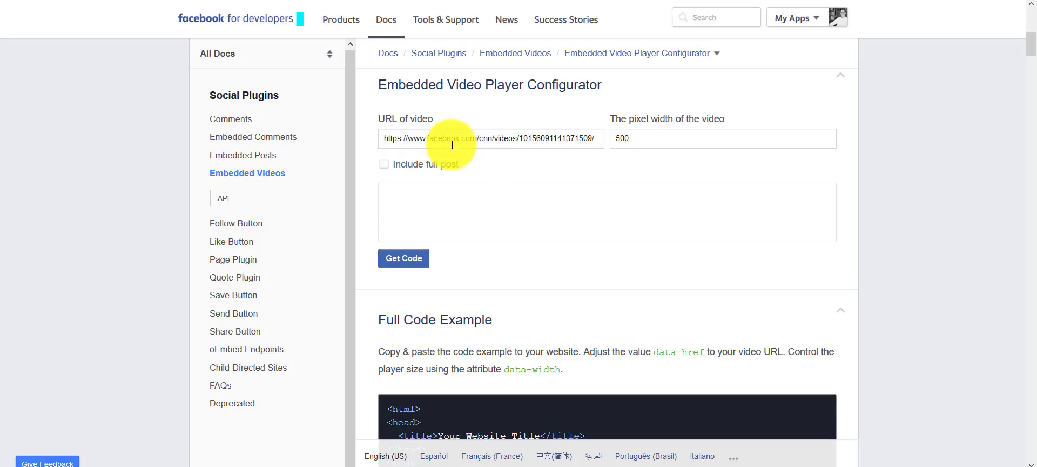
{"action": "scroll", "scroll_direction": "down", "scroll_amount": 3}
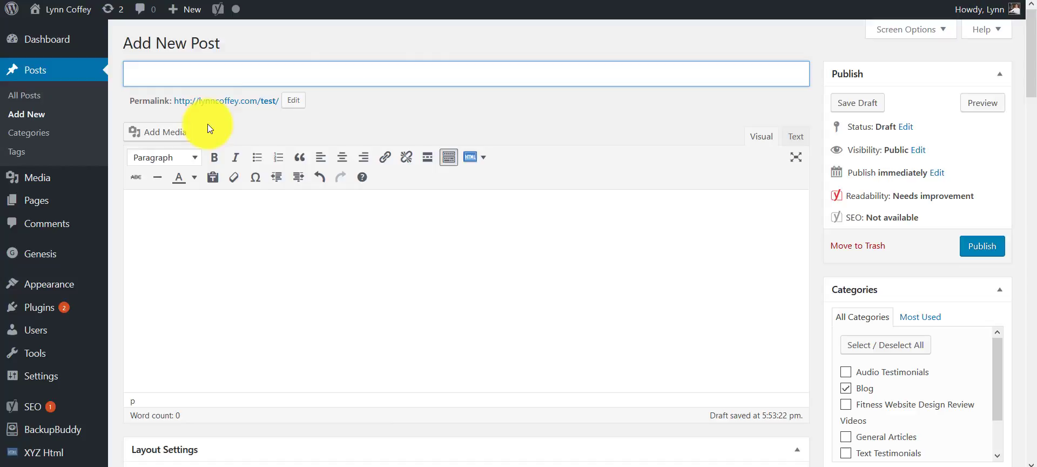
Enter 'Test' as the new post's title.
{"action": "type", "text": "Test"}
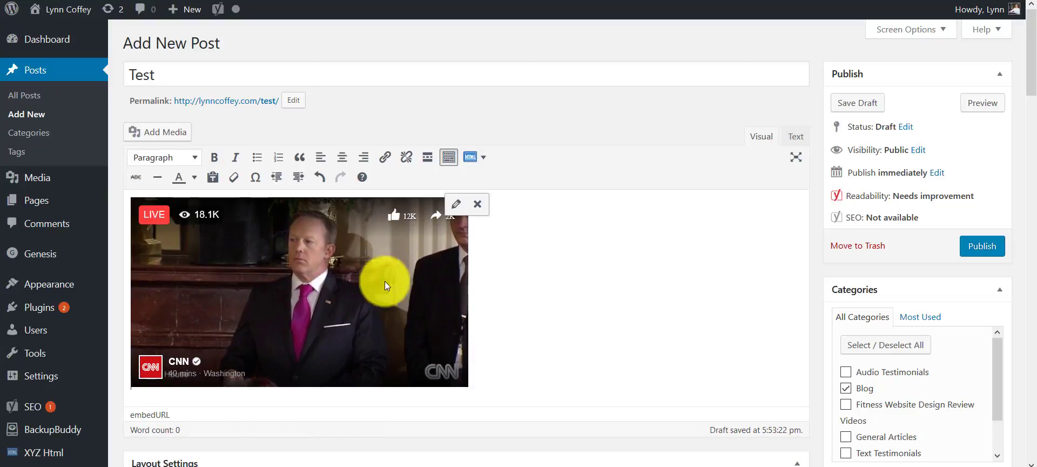
{"action": "mouse_move", "coordinate": [638, 284]}
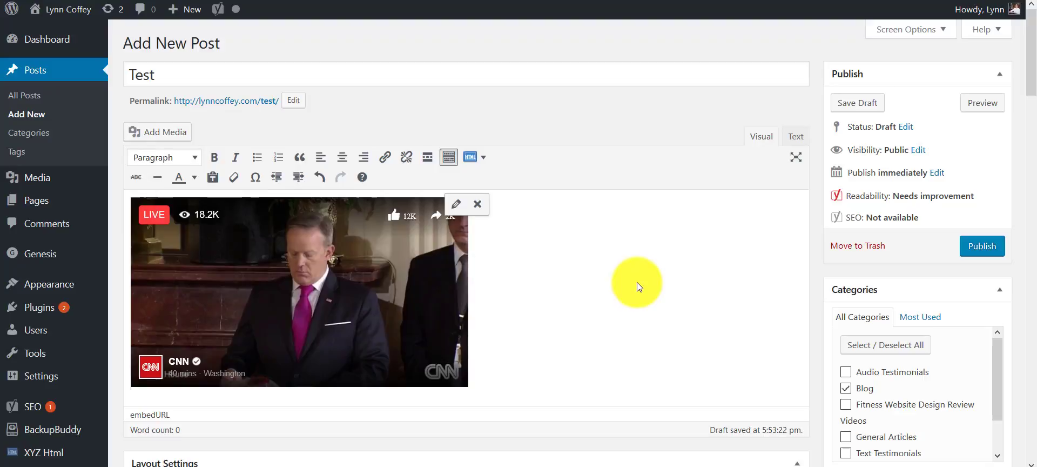
{"action": "mouse_move", "coordinate": [507, 370]}
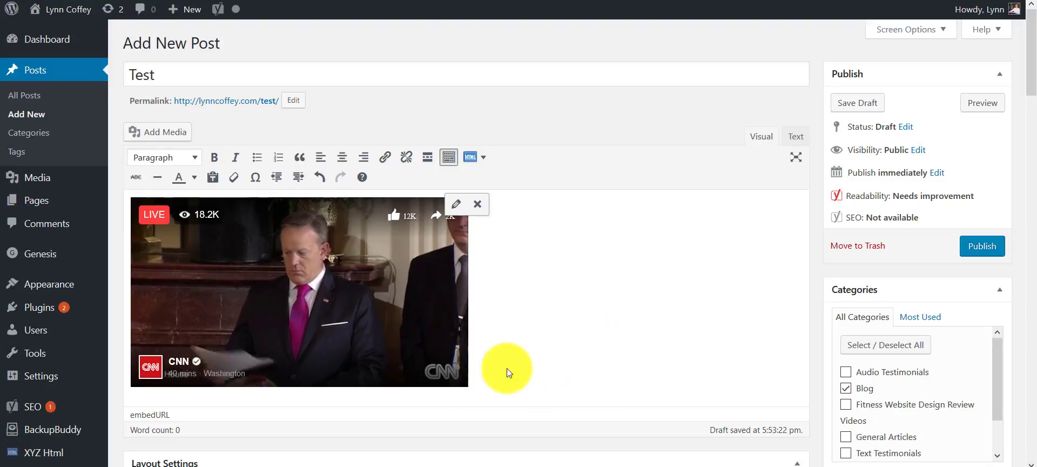
{"action": "mouse_move", "coordinate": [966, 165]}
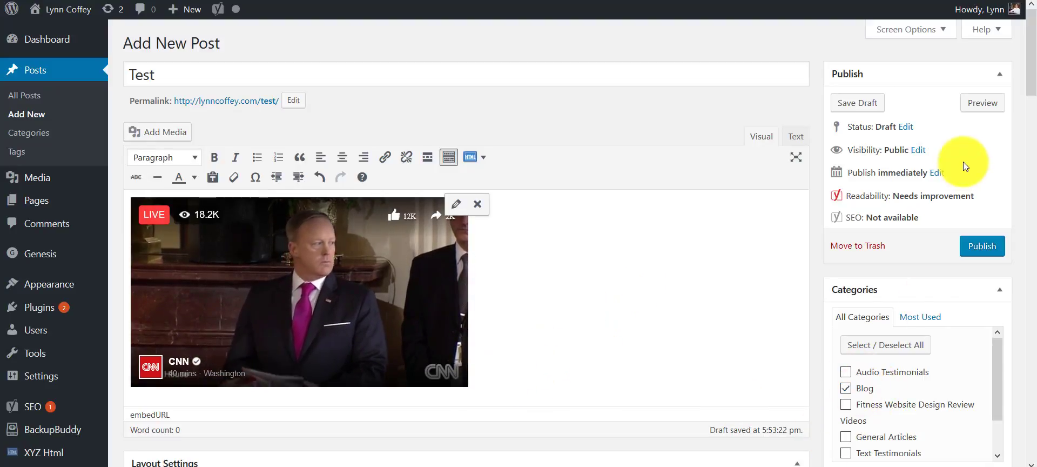
{"action": "left_click", "coordinate": [982, 103]}
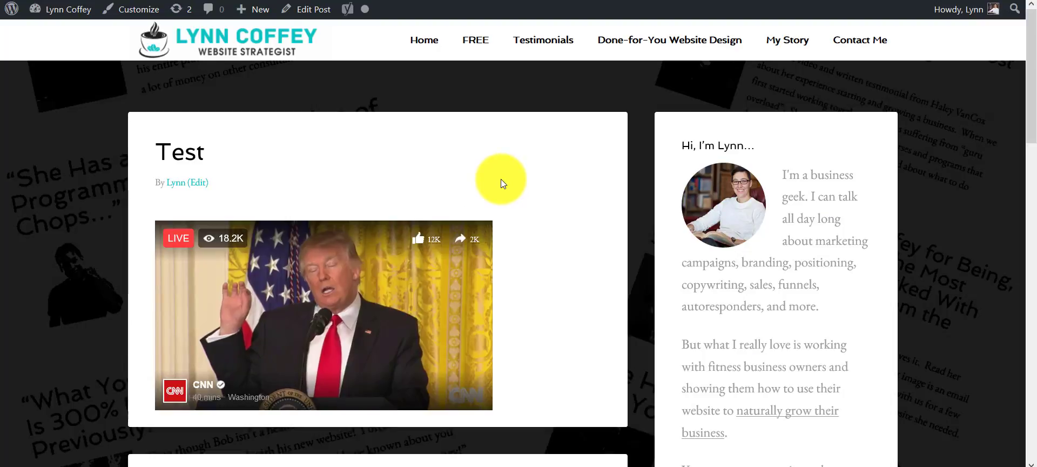
{"action": "left_click", "coordinate": [313, 9]}
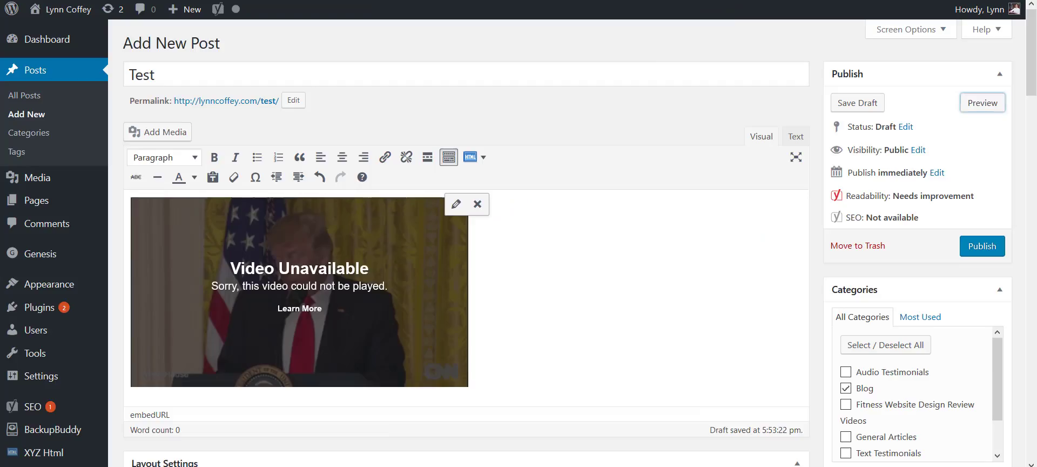
{"action": "mouse_move", "coordinate": [736, 260]}
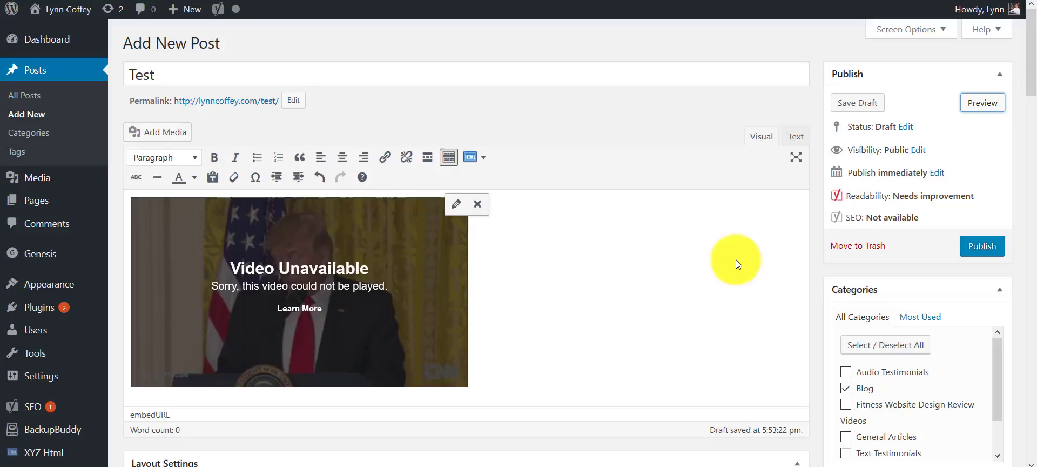
{"action": "mouse_move", "coordinate": [328, 261]}
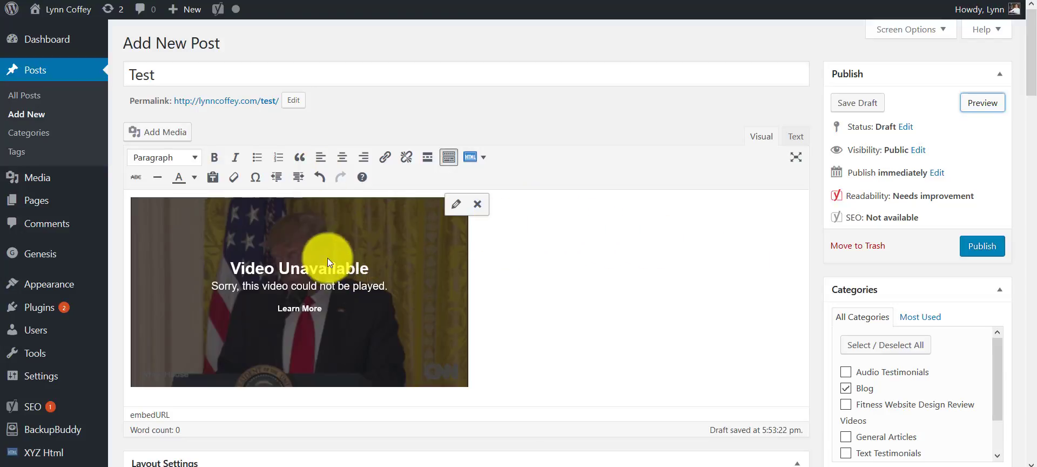
{"action": "mouse_move", "coordinate": [552, 265]}
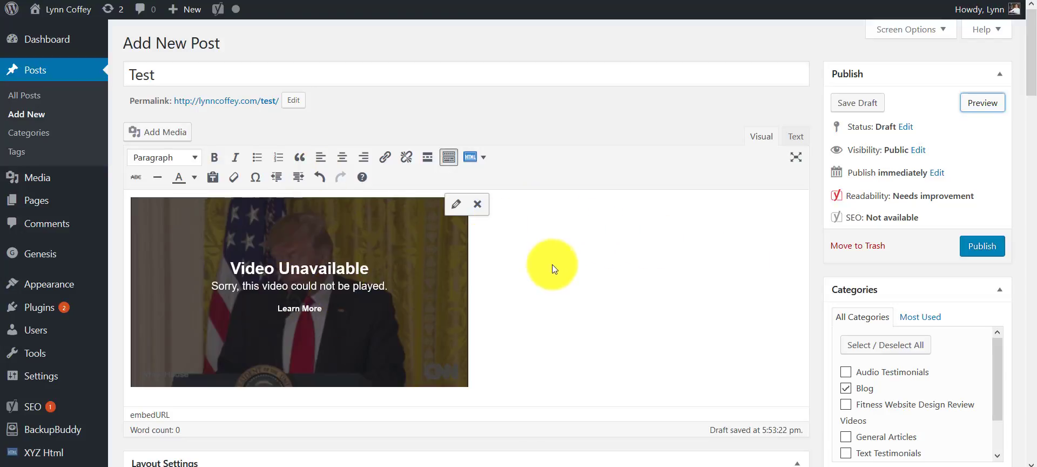
{"action": "mouse_move", "coordinate": [584, 214]}
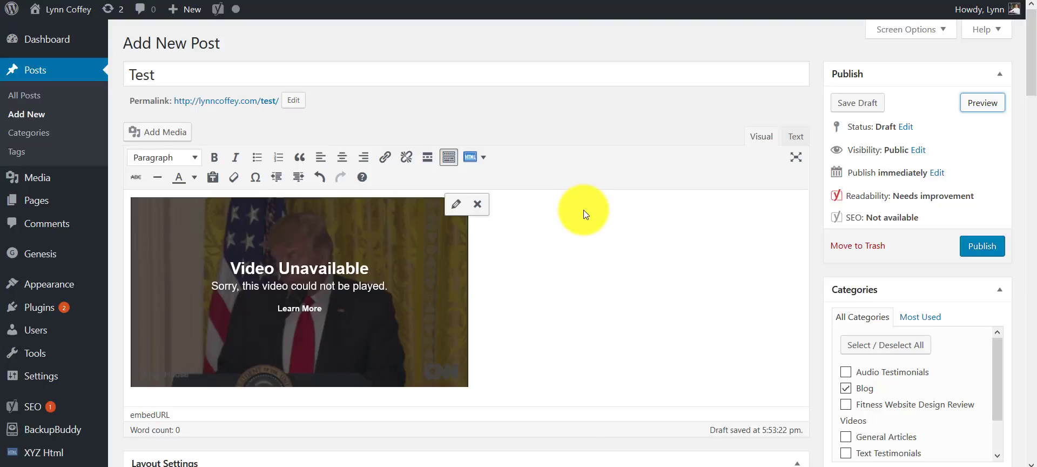
{"action": "mouse_move", "coordinate": [590, 215]}
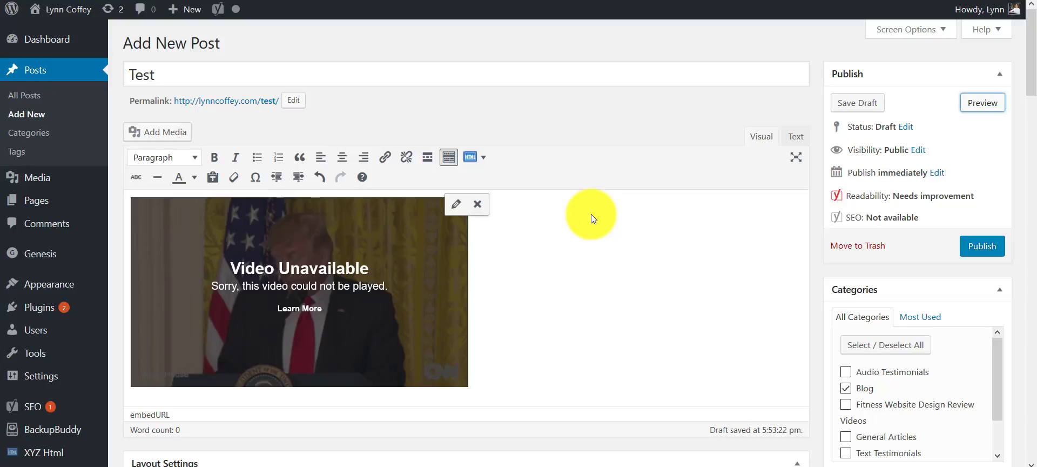
{"action": "mouse_move", "coordinate": [603, 192]}
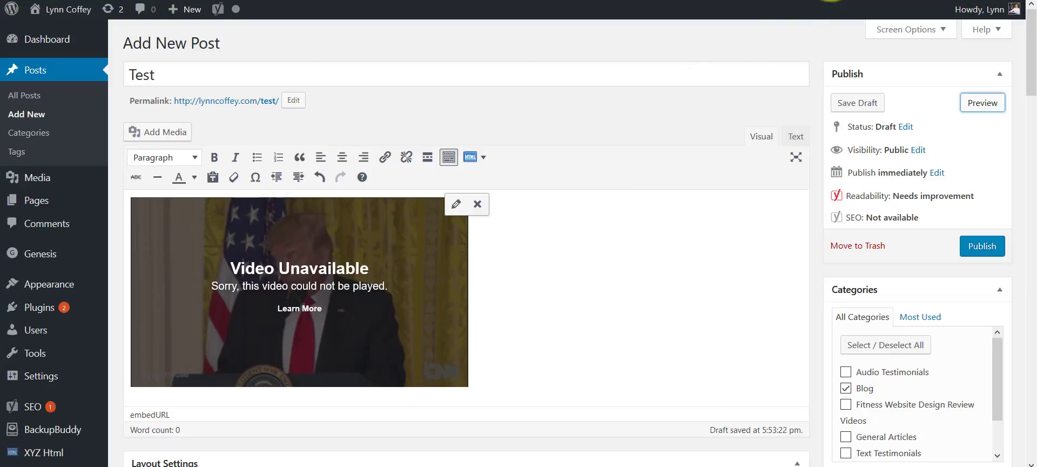
{"action": "mouse_move", "coordinate": [726, 225]}
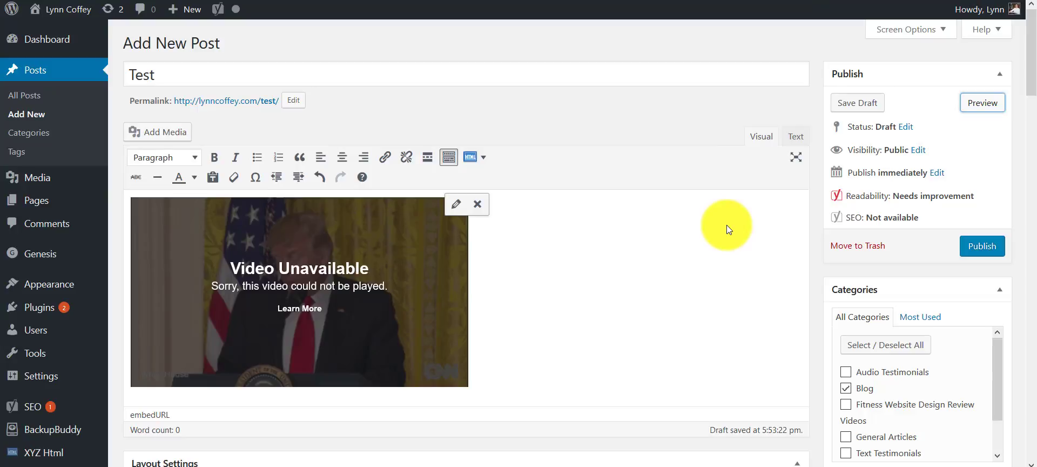
{"action": "left_click", "coordinate": [857, 102]}
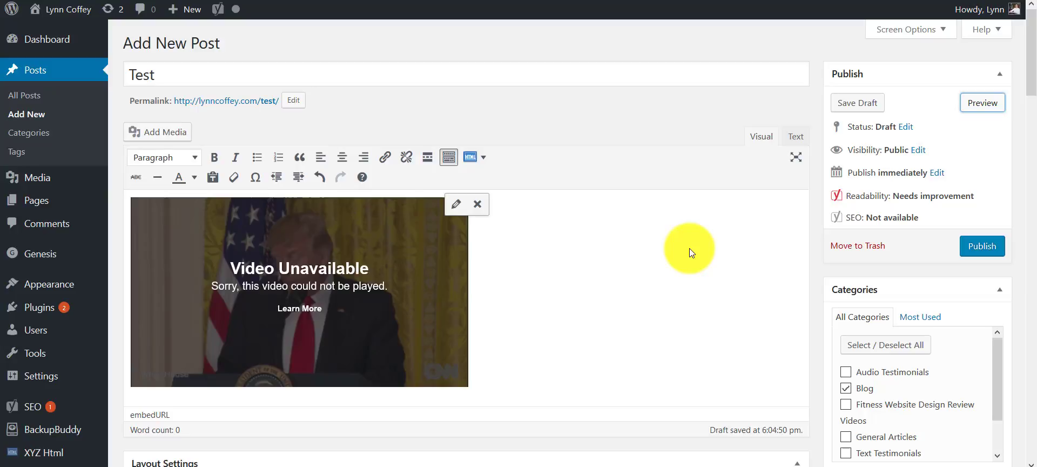
{"action": "mouse_move", "coordinate": [651, 326]}
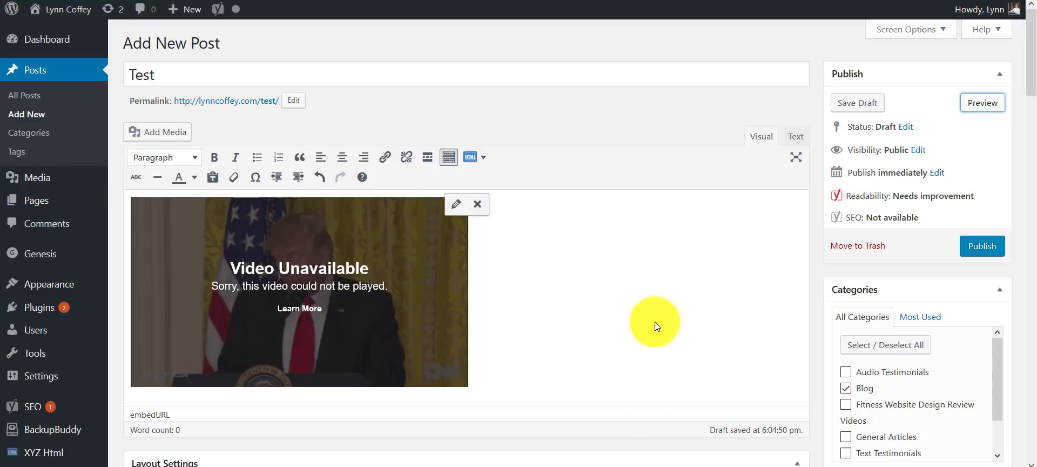
{"action": "mouse_move", "coordinate": [643, 311]}
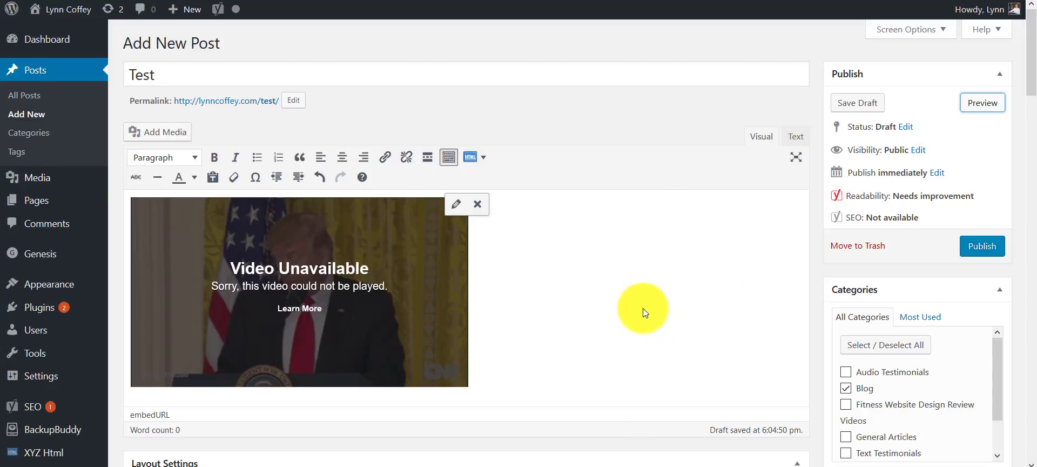
{"action": "mouse_move", "coordinate": [564, 257]}
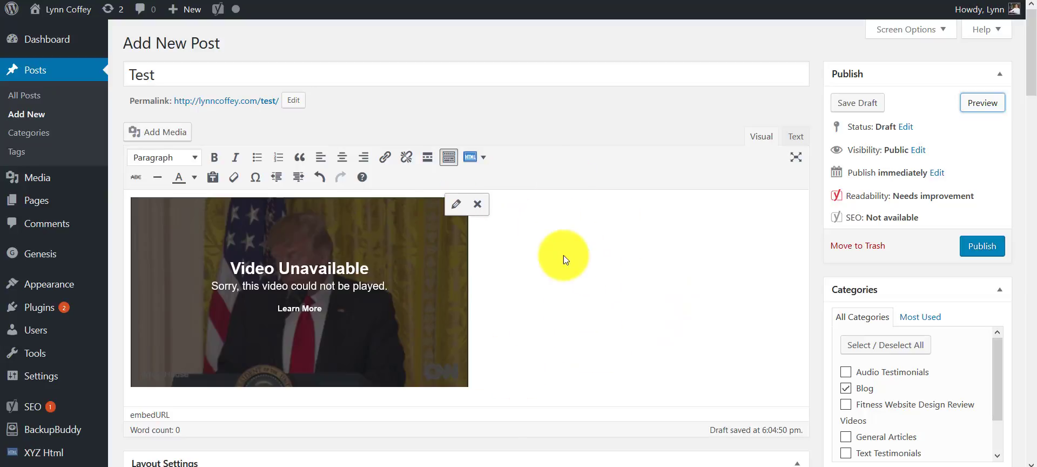
{"action": "mouse_move", "coordinate": [652, 255]}
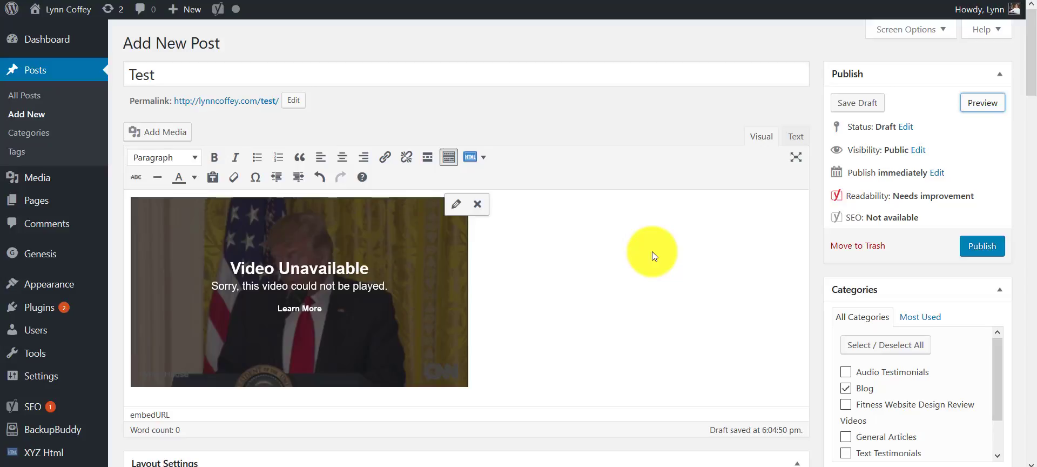
{"action": "mouse_move", "coordinate": [657, 239]}
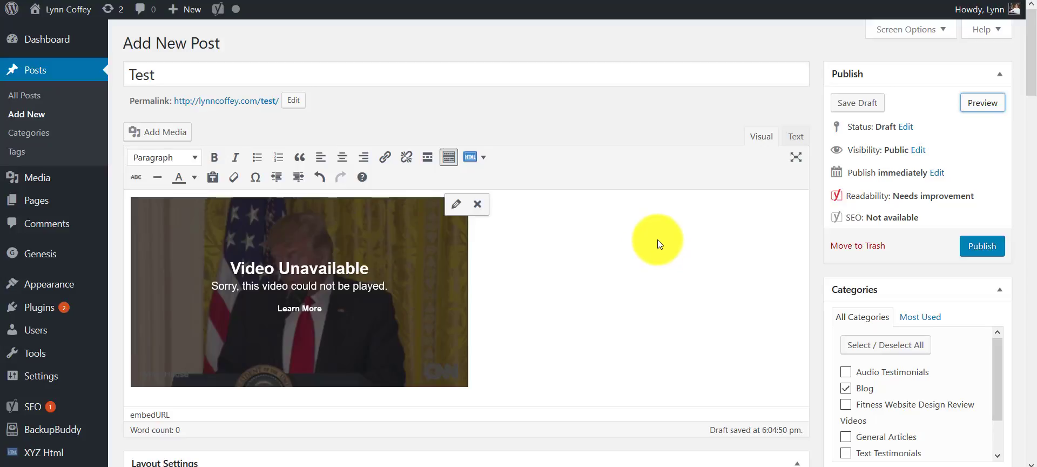
{"action": "mouse_move", "coordinate": [665, 239]}
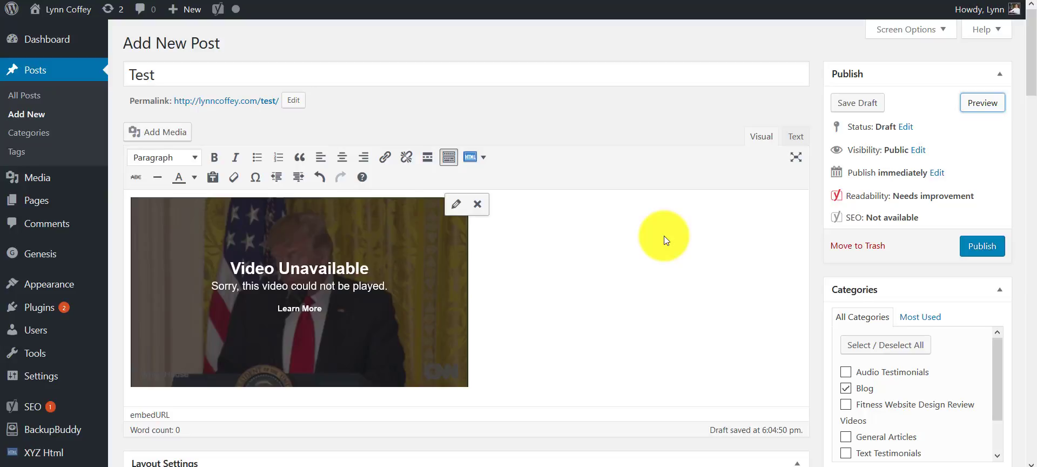
{"action": "mouse_move", "coordinate": [801, 28]}
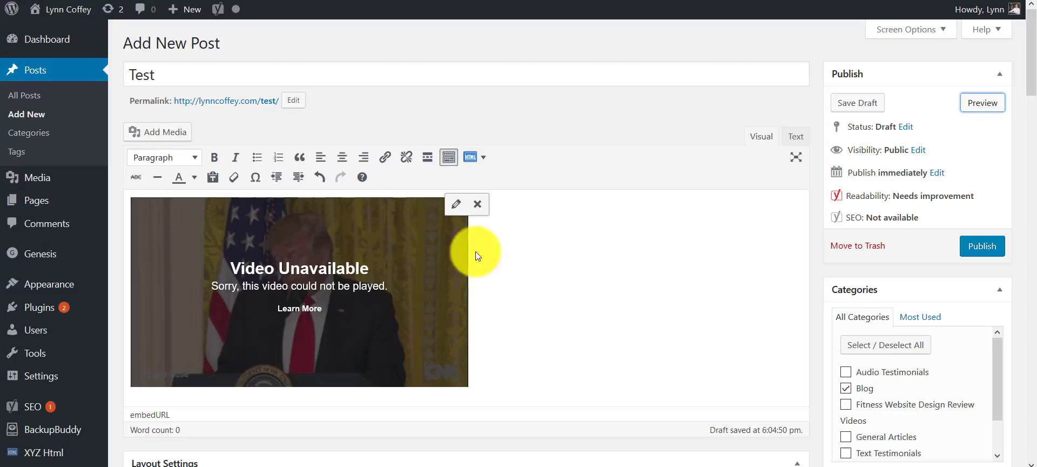
{"action": "mouse_move", "coordinate": [548, 269]}
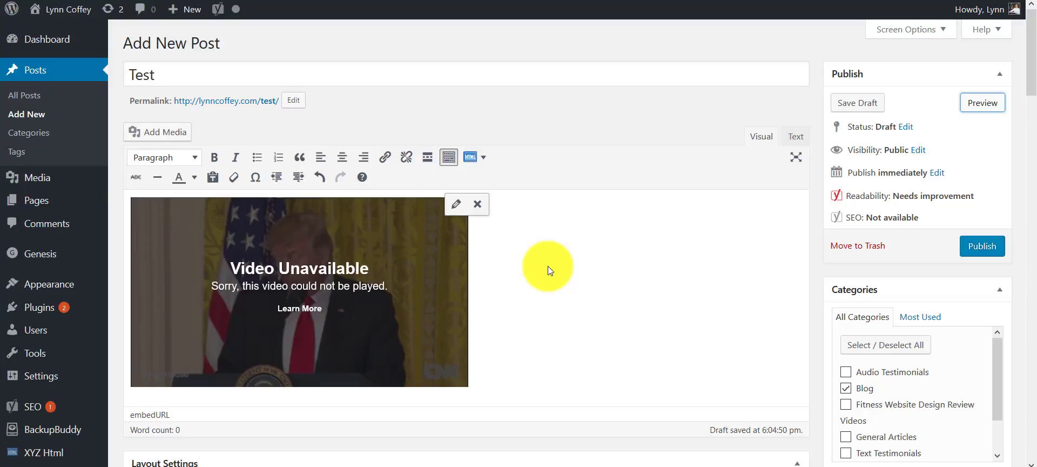
{"action": "mouse_move", "coordinate": [402, 114]}
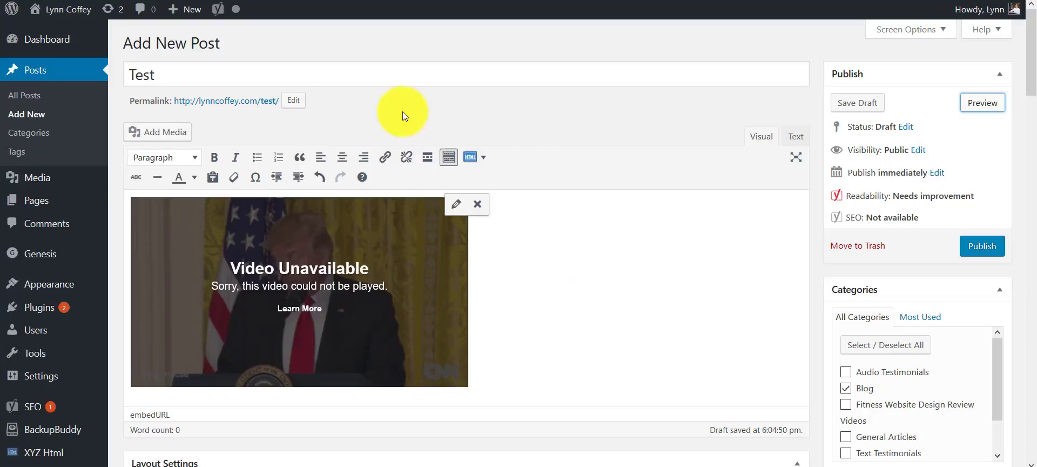
{"action": "mouse_move", "coordinate": [596, 293]}
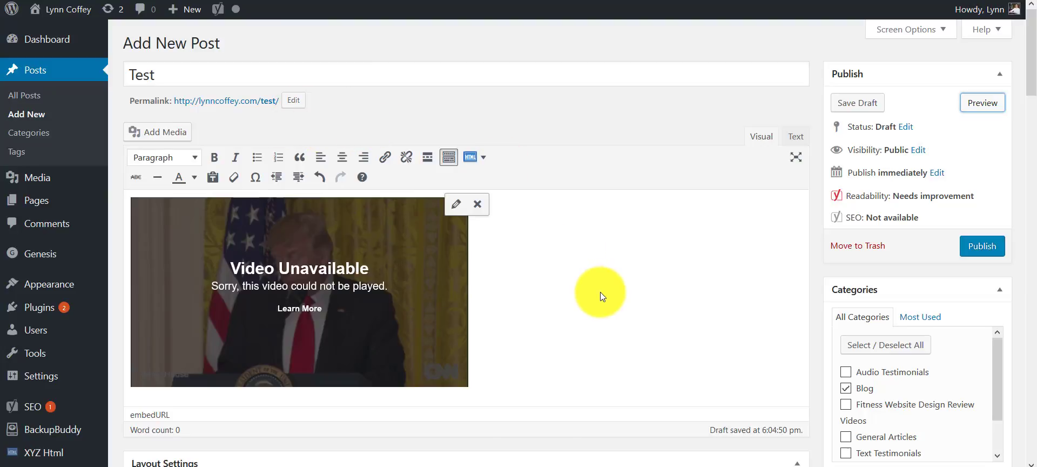
{"action": "mouse_move", "coordinate": [699, 307]}
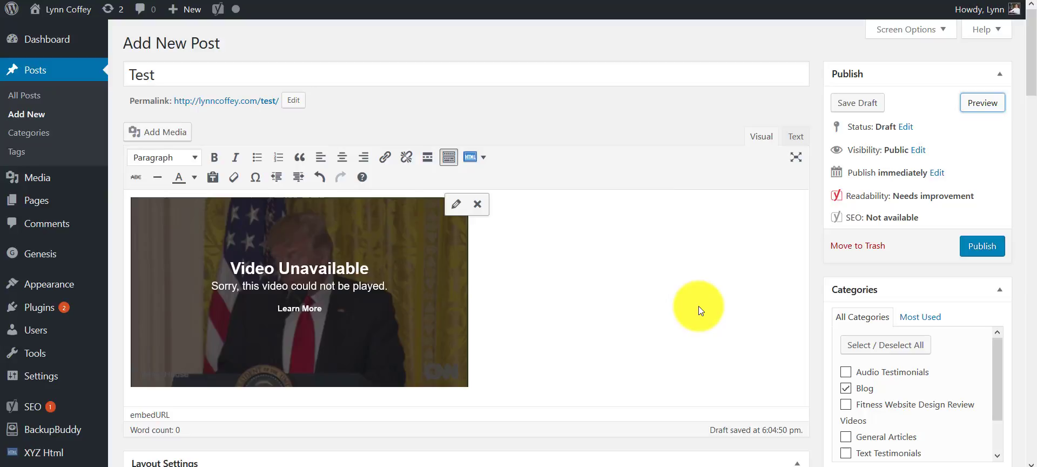
{"action": "mouse_move", "coordinate": [700, 304]}
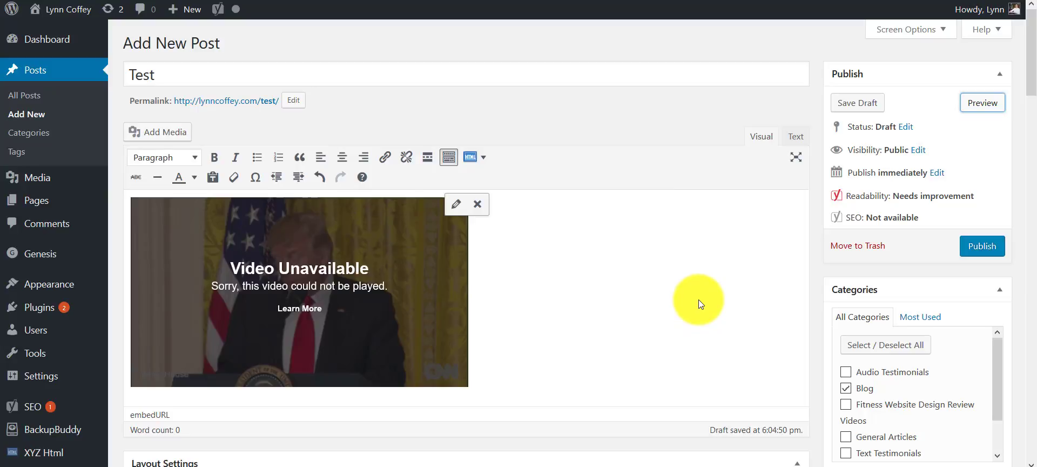